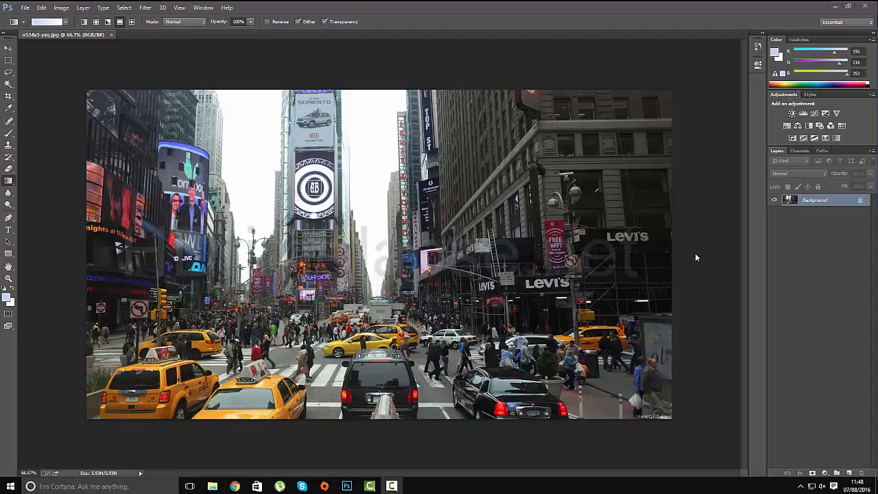
mouse_move(609, 258)
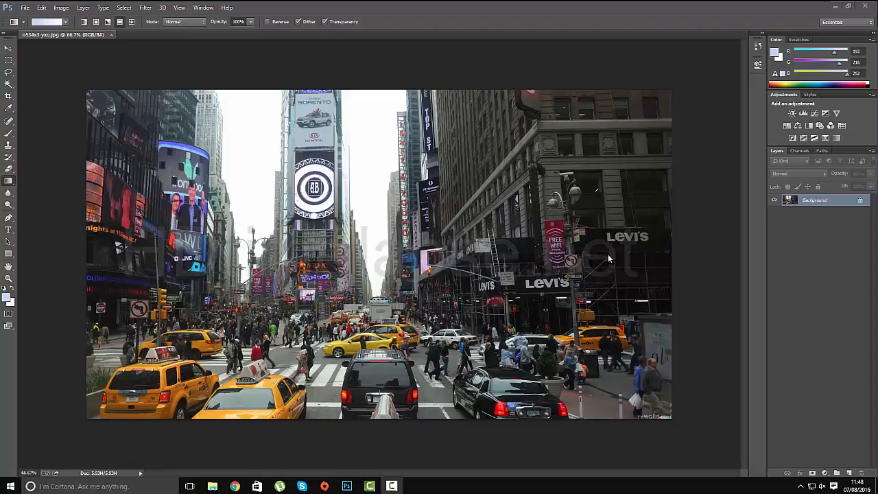
mouse_move(143, 230)
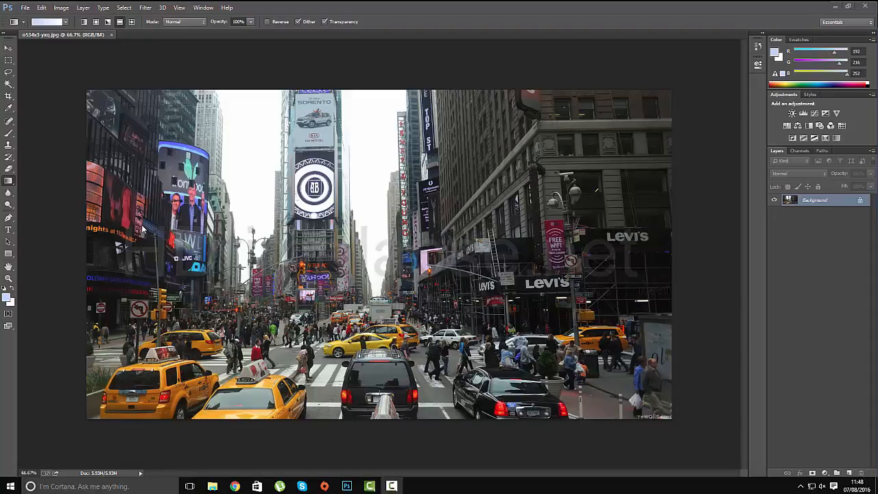
mouse_move(516, 315)
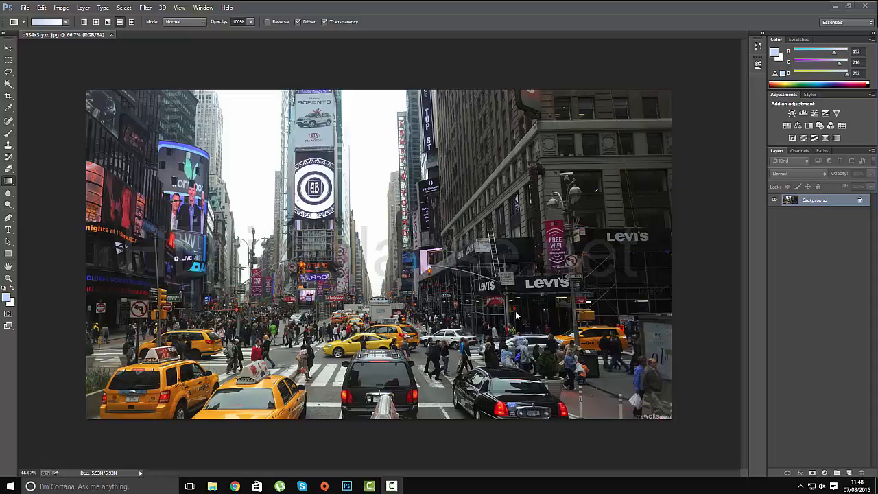
mouse_move(451, 322)
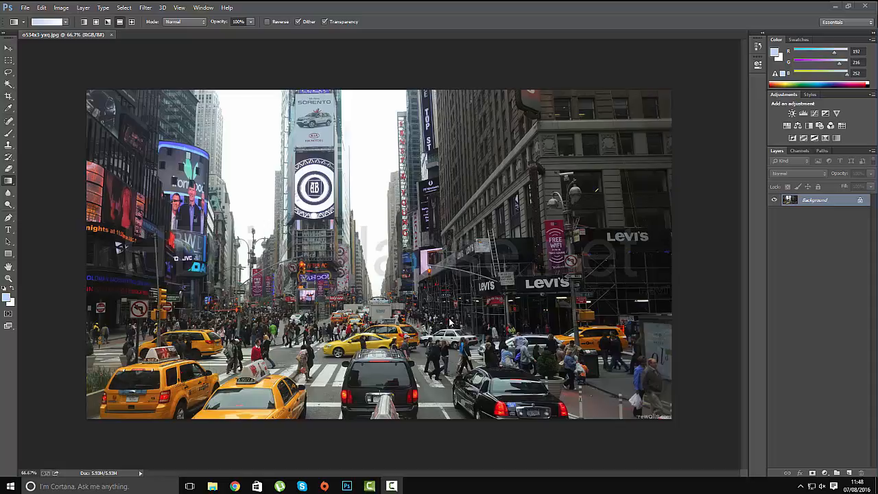
mouse_move(11, 181)
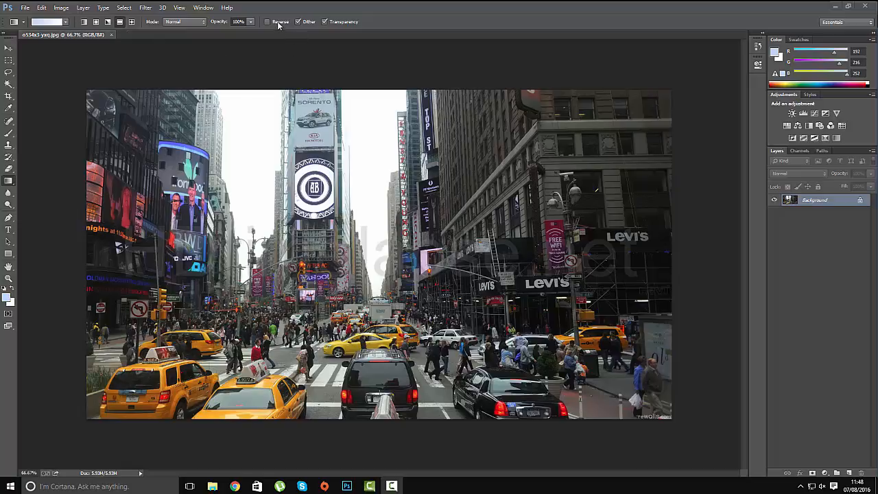
mouse_move(266, 27)
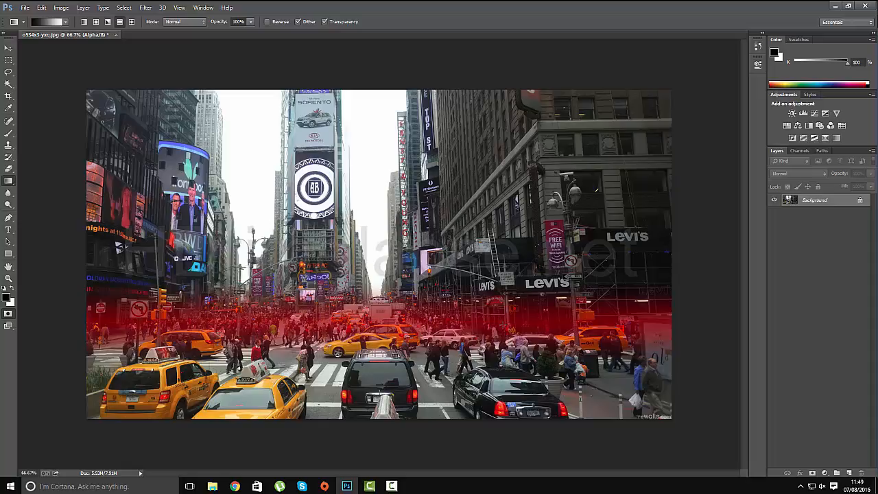
Exit Quick Mask so the painted gradient becomes the active graduated selection.
click(184, 22)
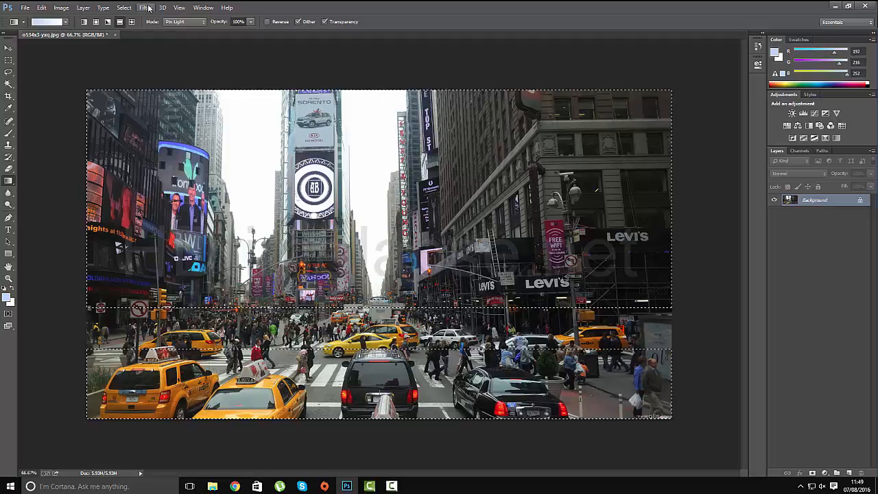
Launch the Lens Blur filter from the Filter > Blur menu.
click(145, 8)
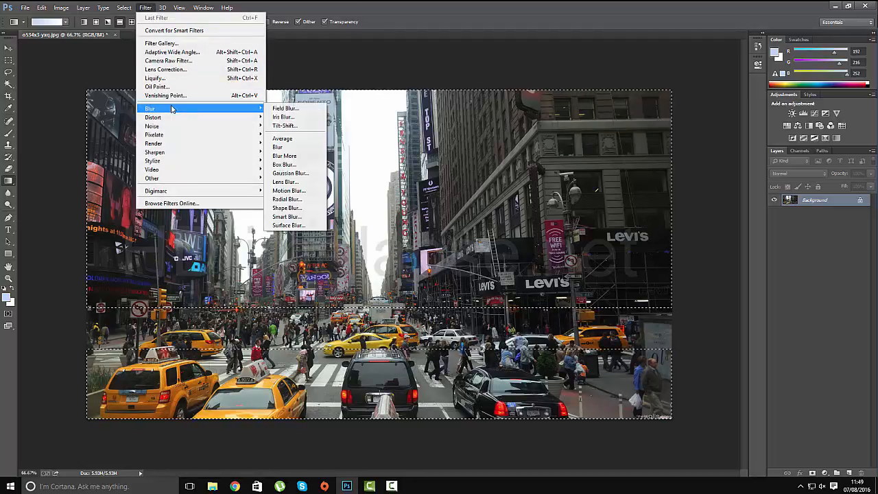
mouse_move(284, 181)
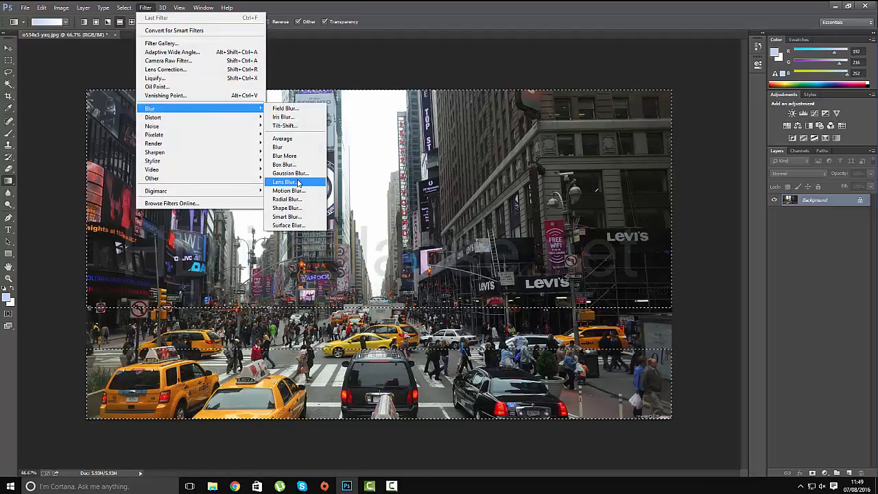
click(284, 181)
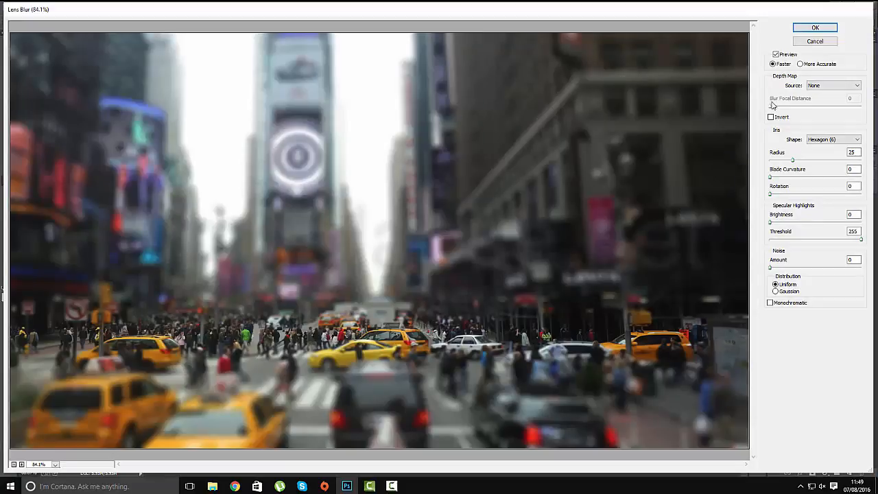
mouse_move(796, 162)
text(18)
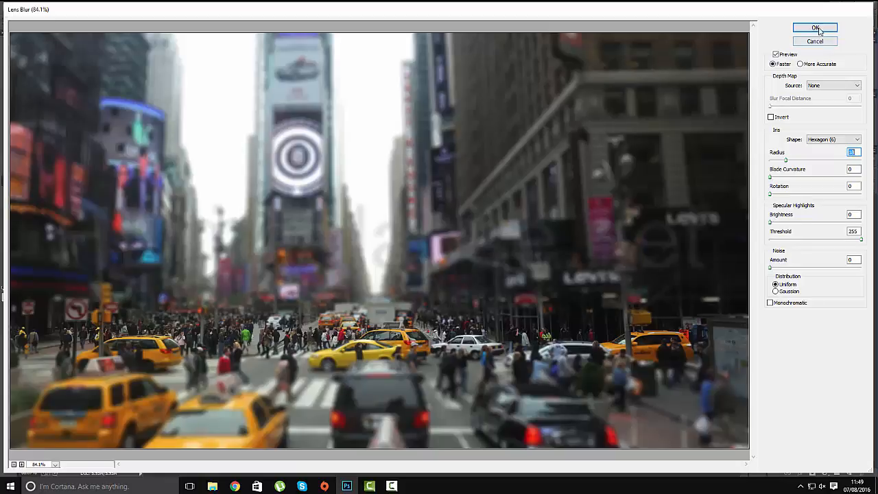
Apply the Lens Blur with OK, blurring top and bottom while the crowd stays sharp.
click(815, 27)
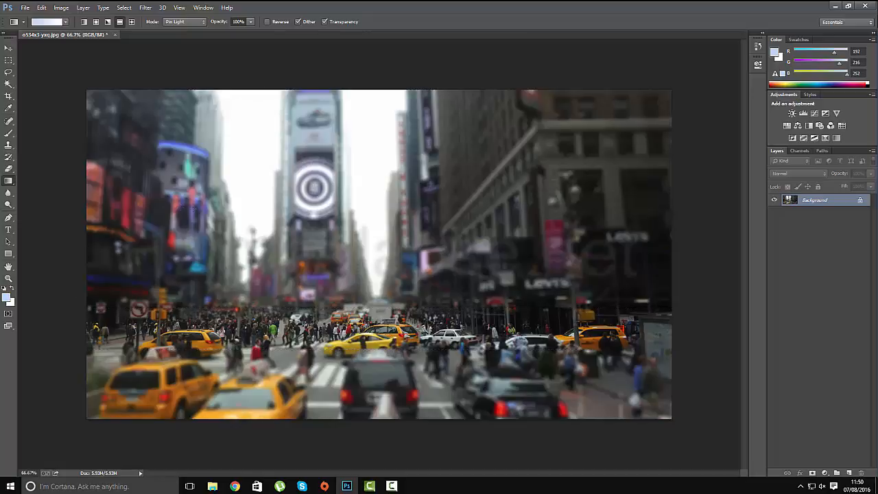
Launch Smart Sharpen from the Filter > Sharpen menu, set to remove lens blur.
click(145, 8)
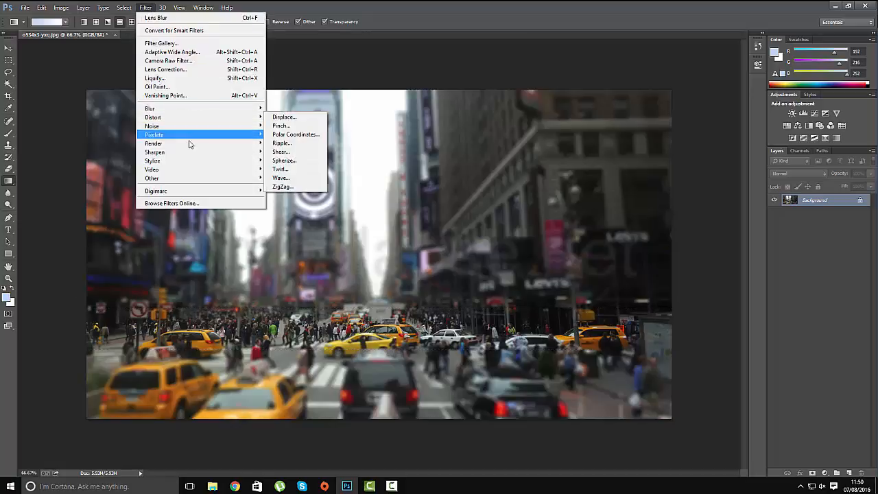
mouse_move(154, 151)
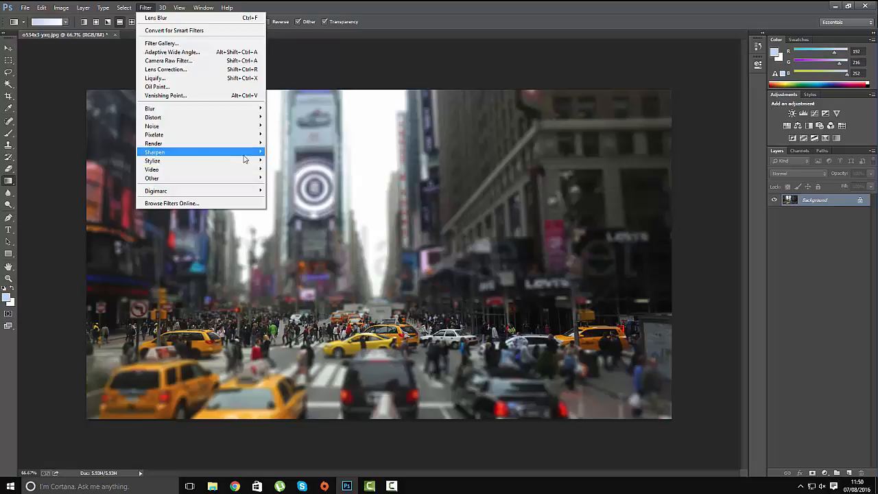
mouse_move(154, 151)
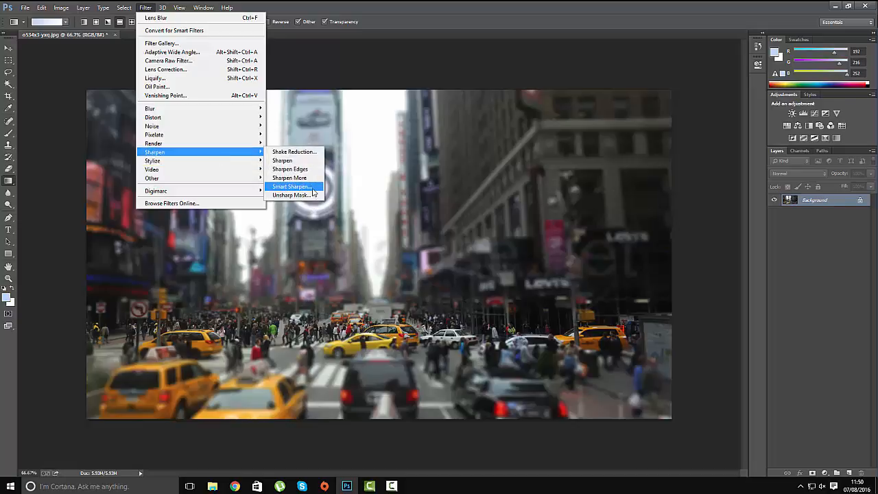
click(294, 187)
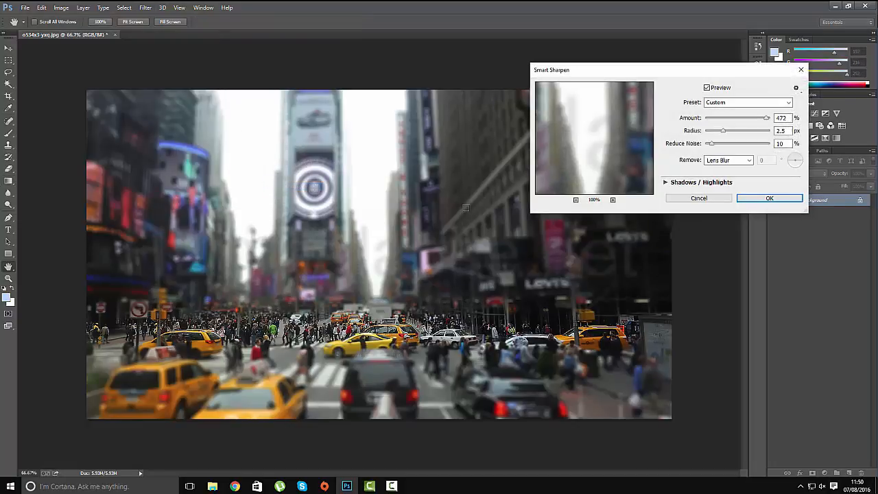